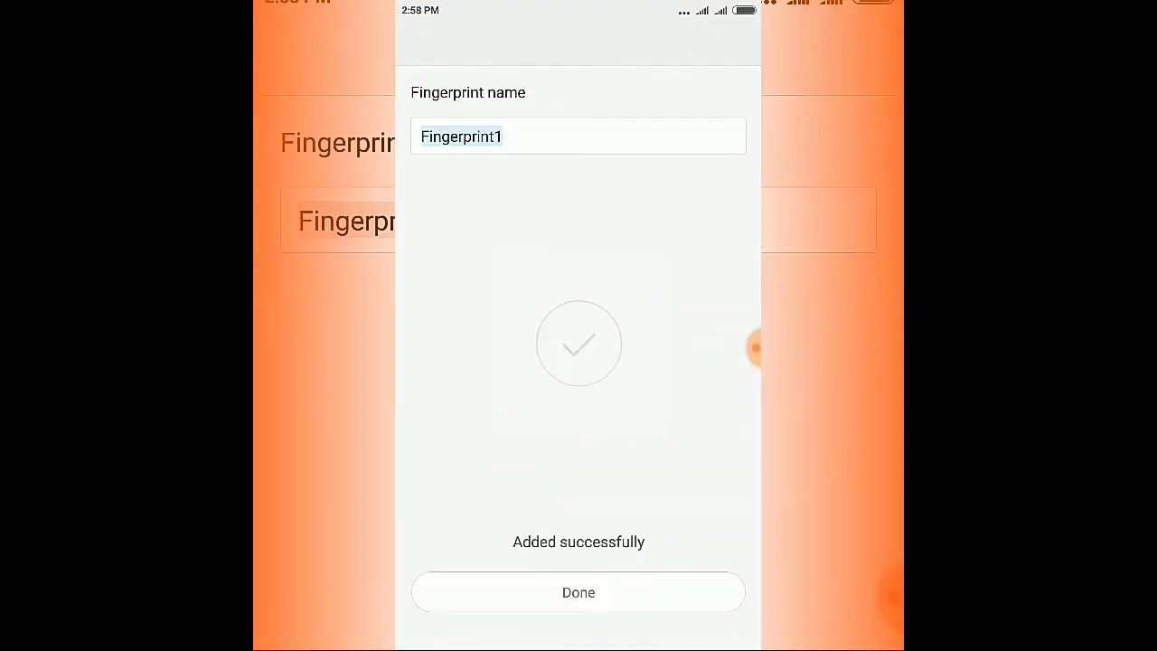
Dismiss the Fingerprint1 success confirmation with Done
{"action": "left_click", "coordinate": [578, 592]}
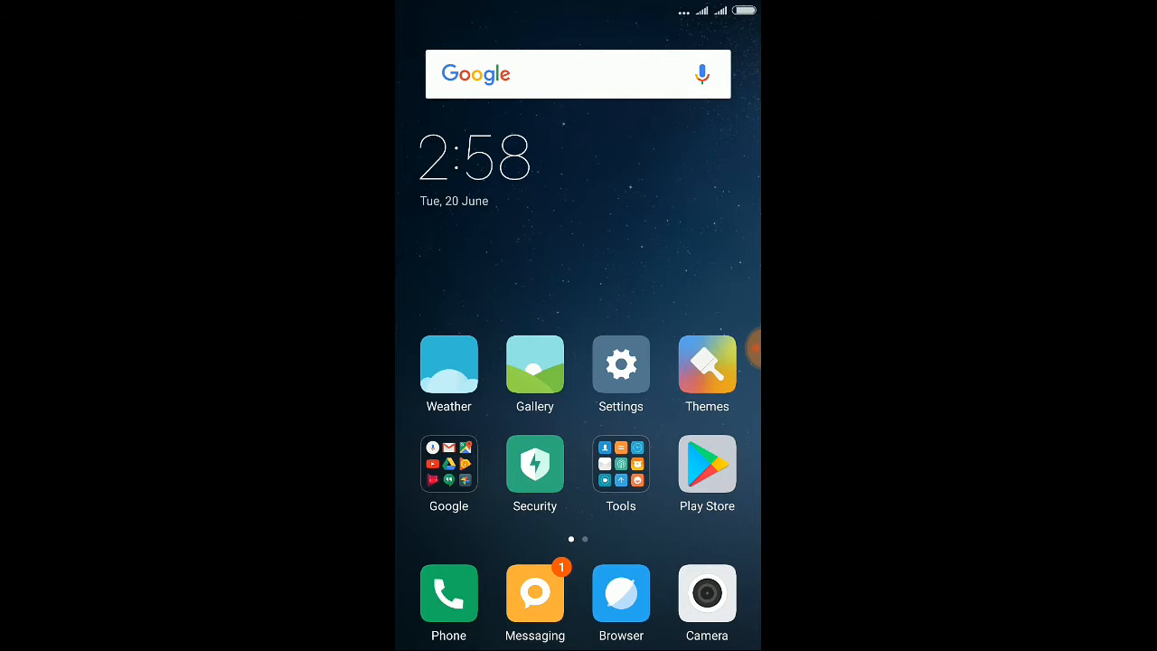
Open Settings and enter Lock screen & password
{"action": "left_click", "coordinate": [620, 365]}
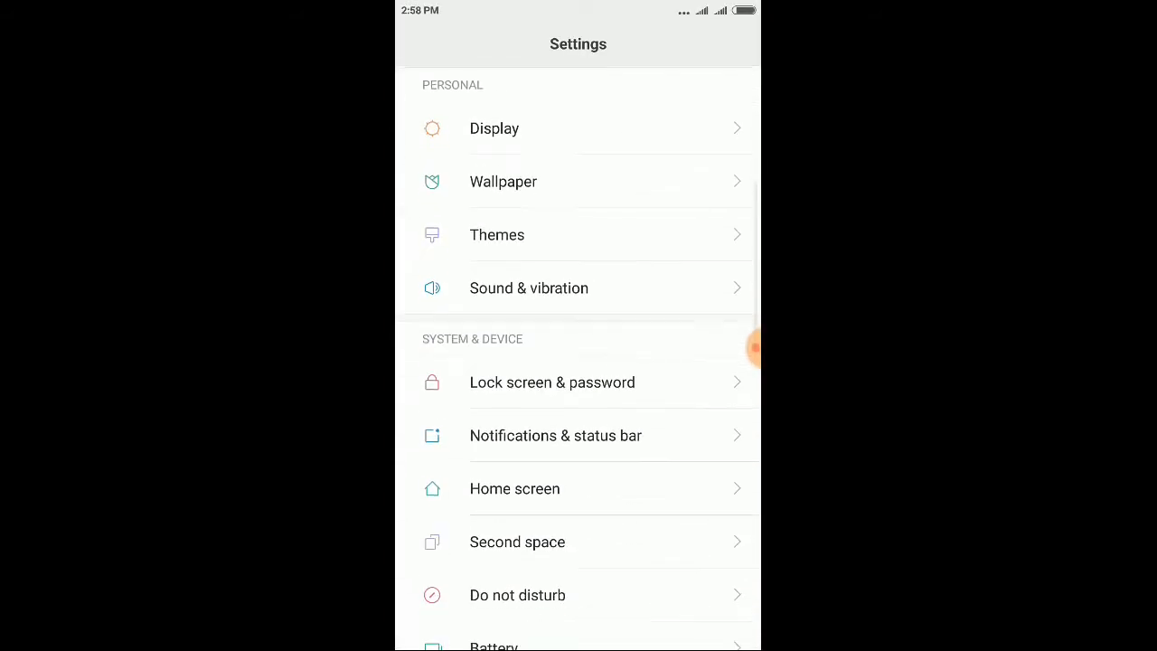
{"action": "scroll", "scroll_direction": "down", "scroll_amount": 3}
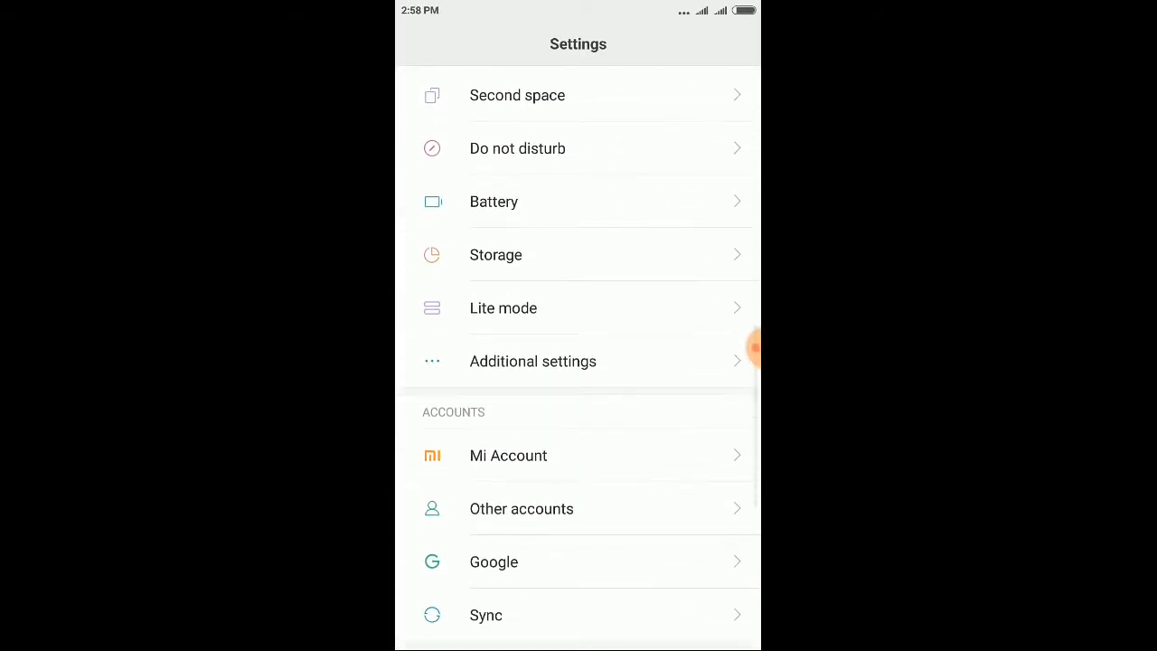
{"action": "scroll", "scroll_direction": "down", "scroll_amount": 3}
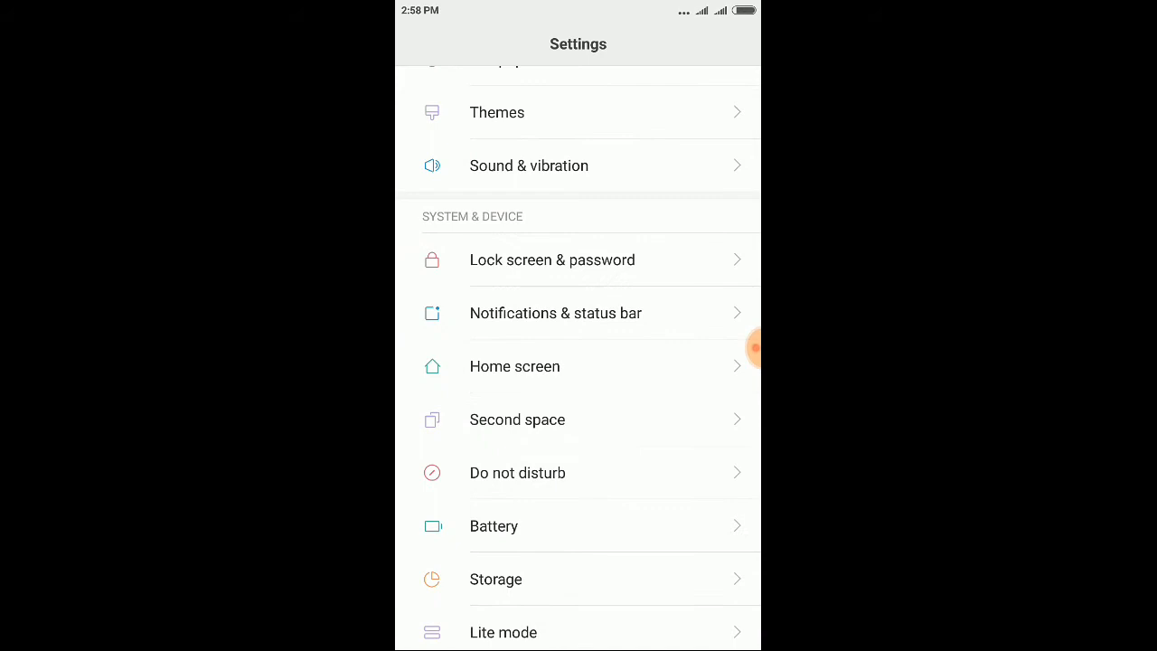
{"action": "left_click", "coordinate": [552, 260]}
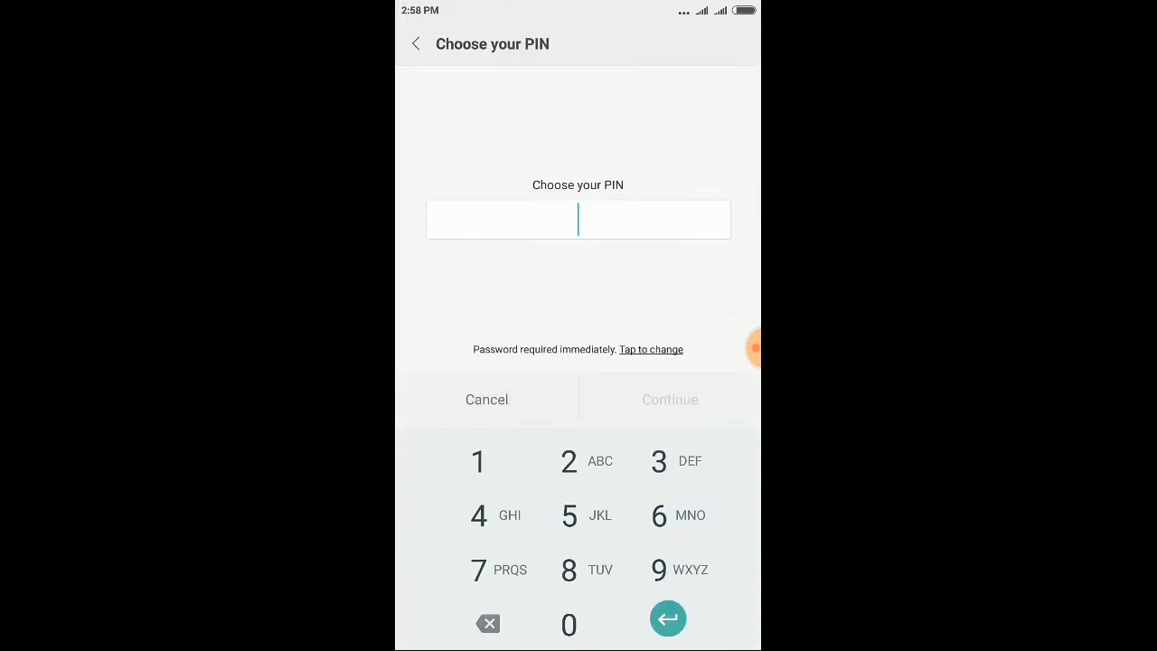
Enter the backup PIN, re-enter it on Confirm your PIN, and confirm
{"action": "left_click", "coordinate": [569, 461]}
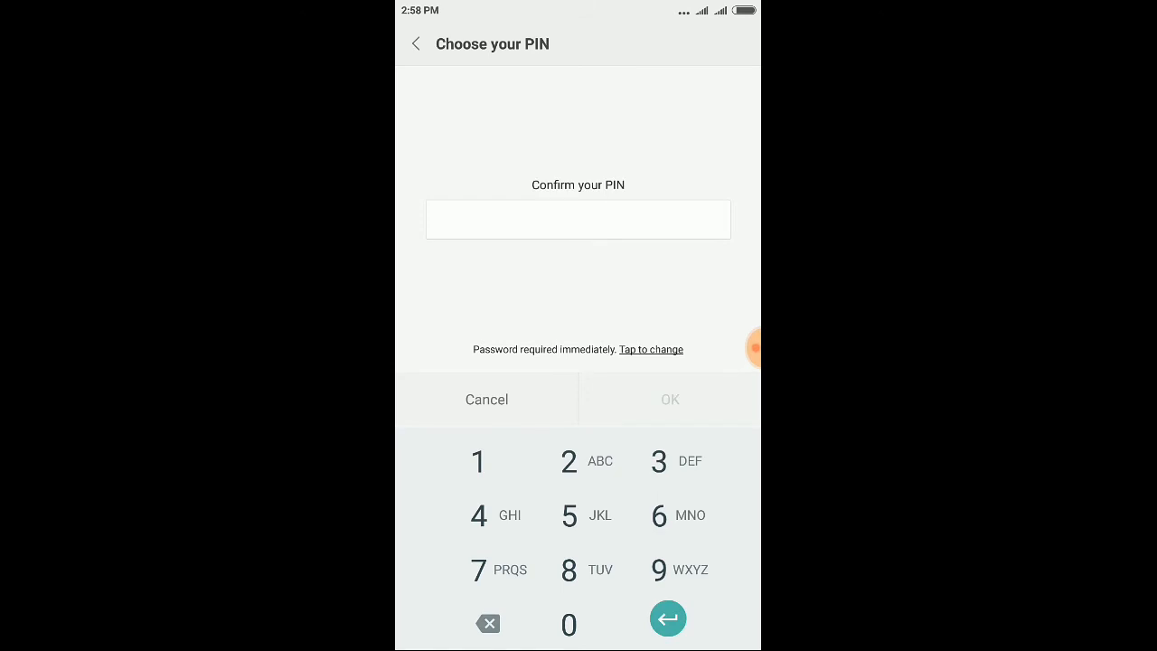
{"action": "left_click", "coordinate": [496, 516]}
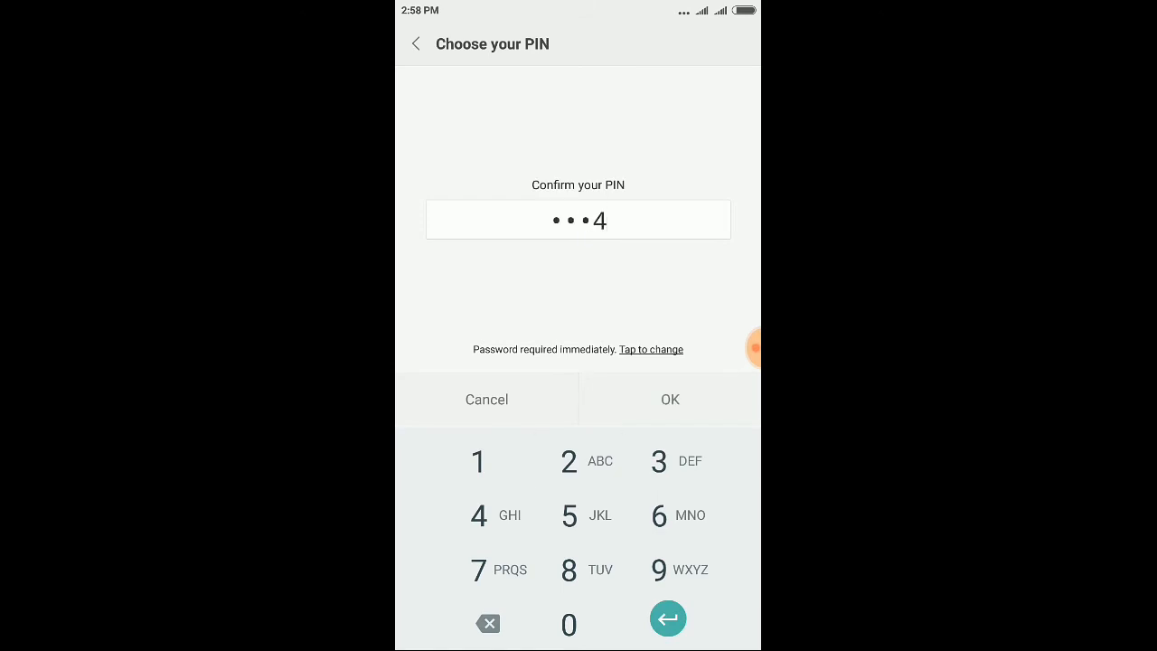
{"action": "left_click", "coordinate": [669, 399]}
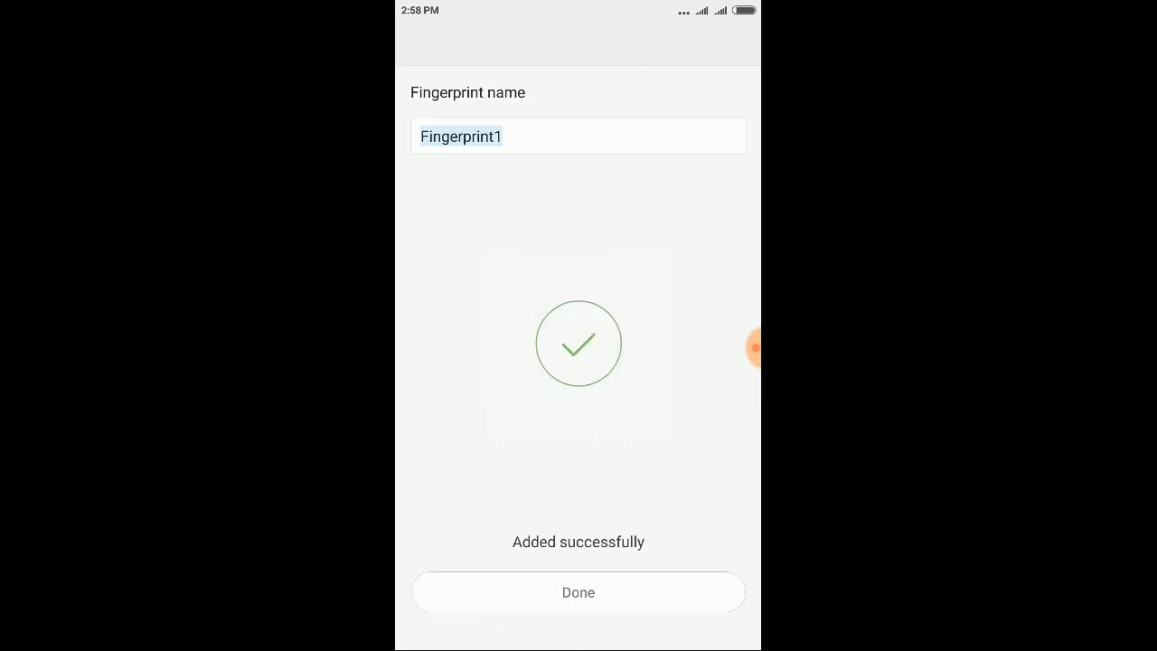
Finish adding Fingerprint1 to reach the fingerprint list with Lock screen applied
{"action": "left_click", "coordinate": [578, 593]}
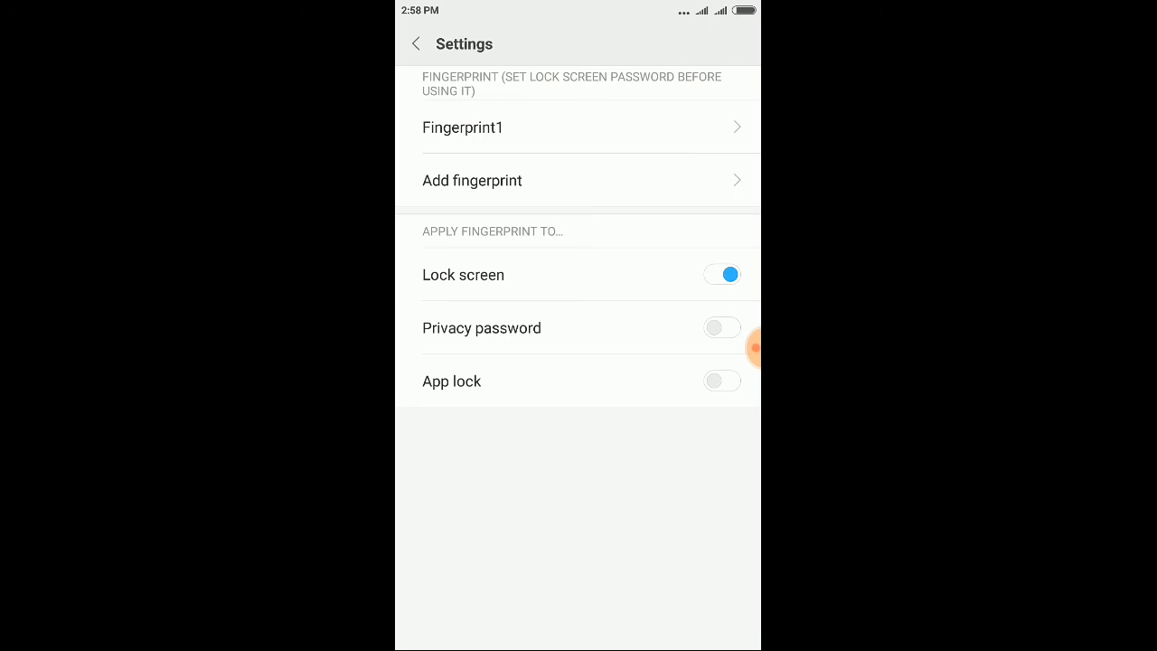